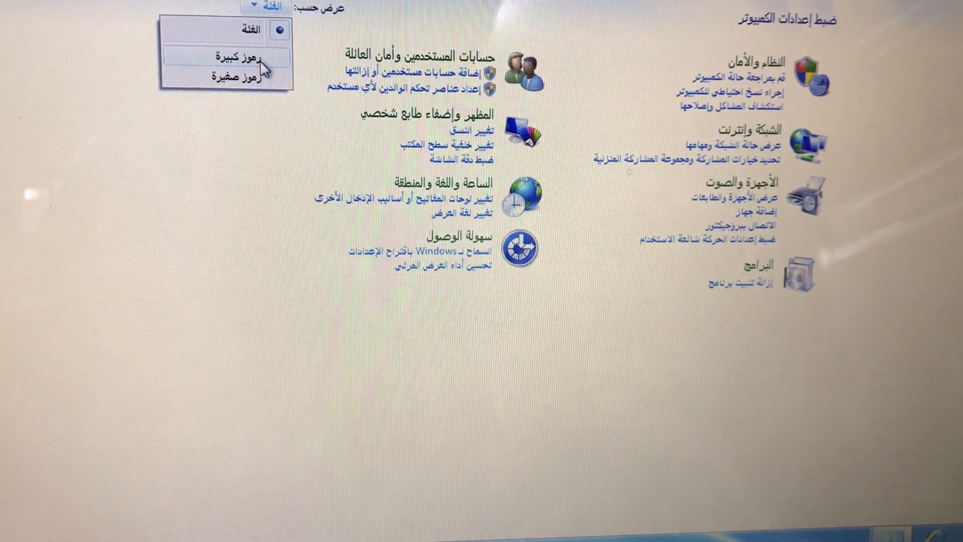
# - Switch Control Panel to Large icons and open Devices and Printers, listing the four HP printers
pyautogui.click(227, 59)
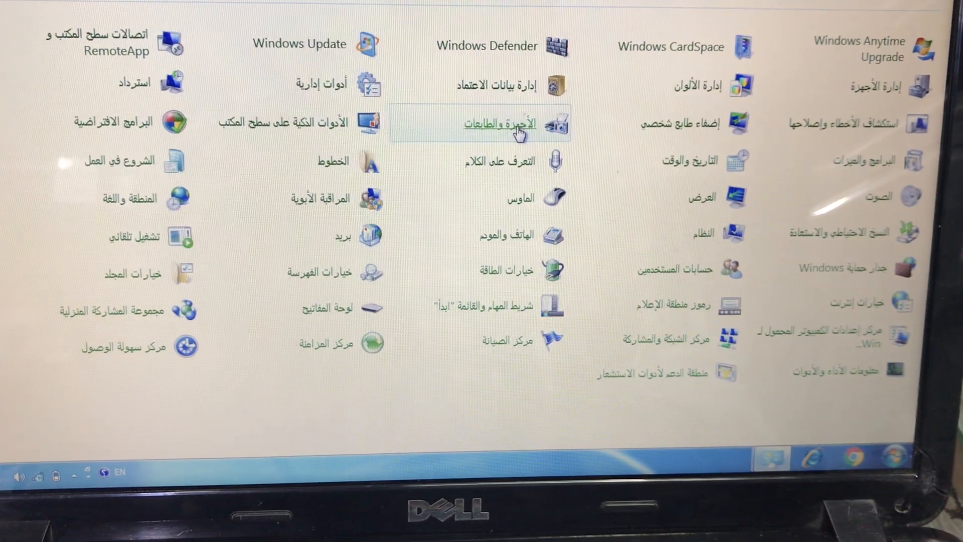
pyautogui.click(503, 124)
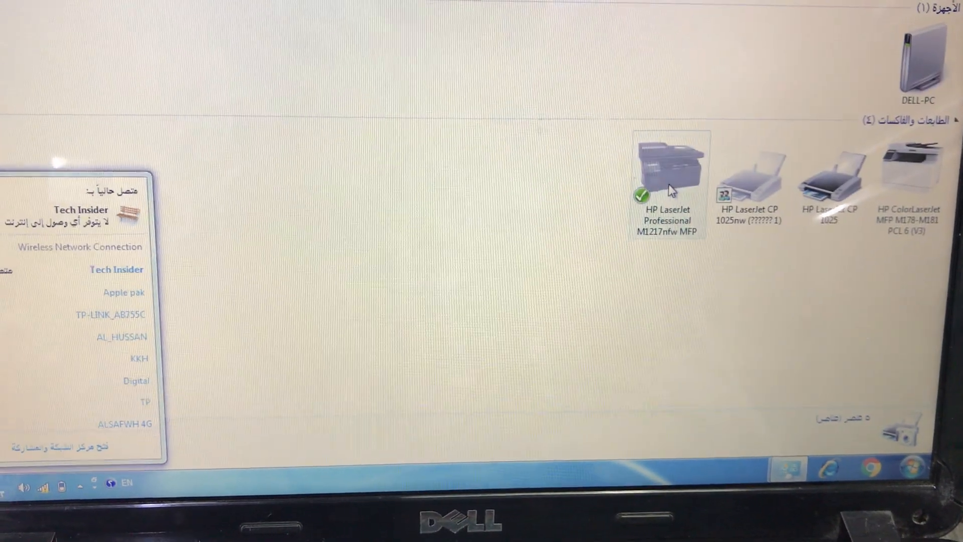